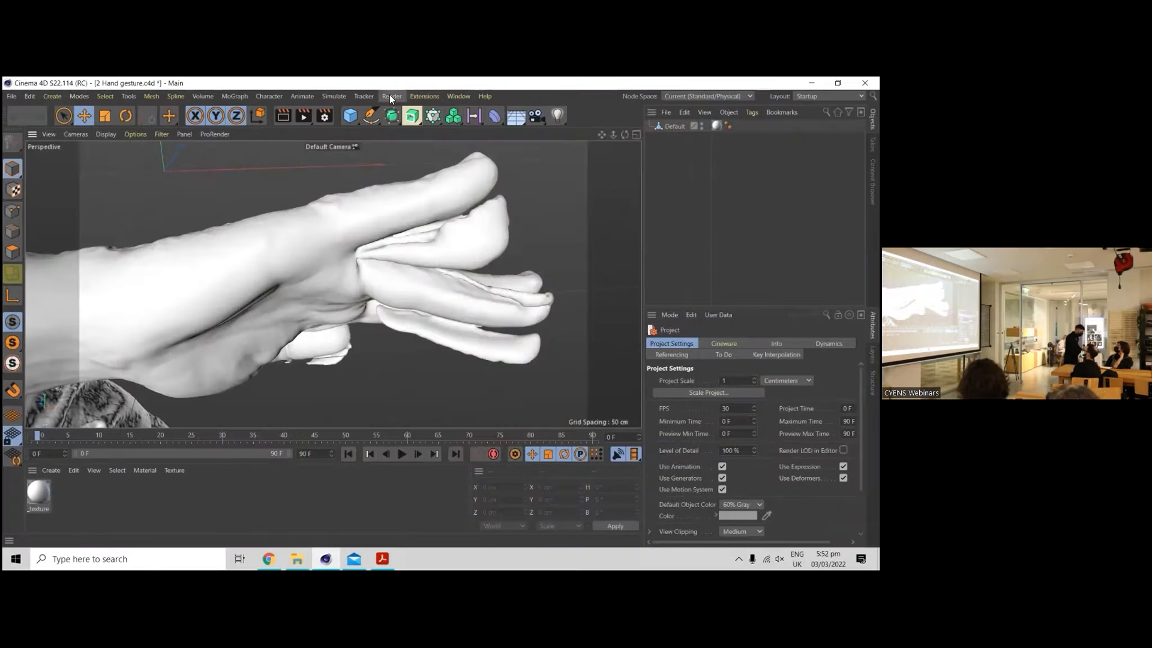
Switch to the open Gestures.c4d document with four scanned arms via the Window menu.
click(459, 96)
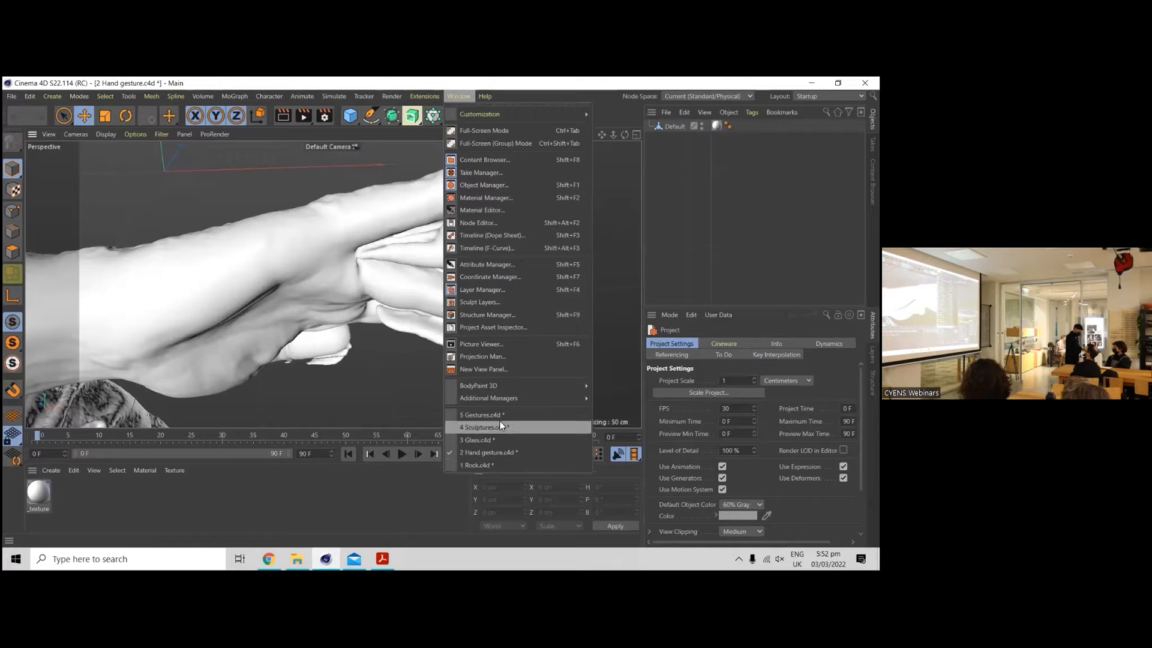
click(479, 414)
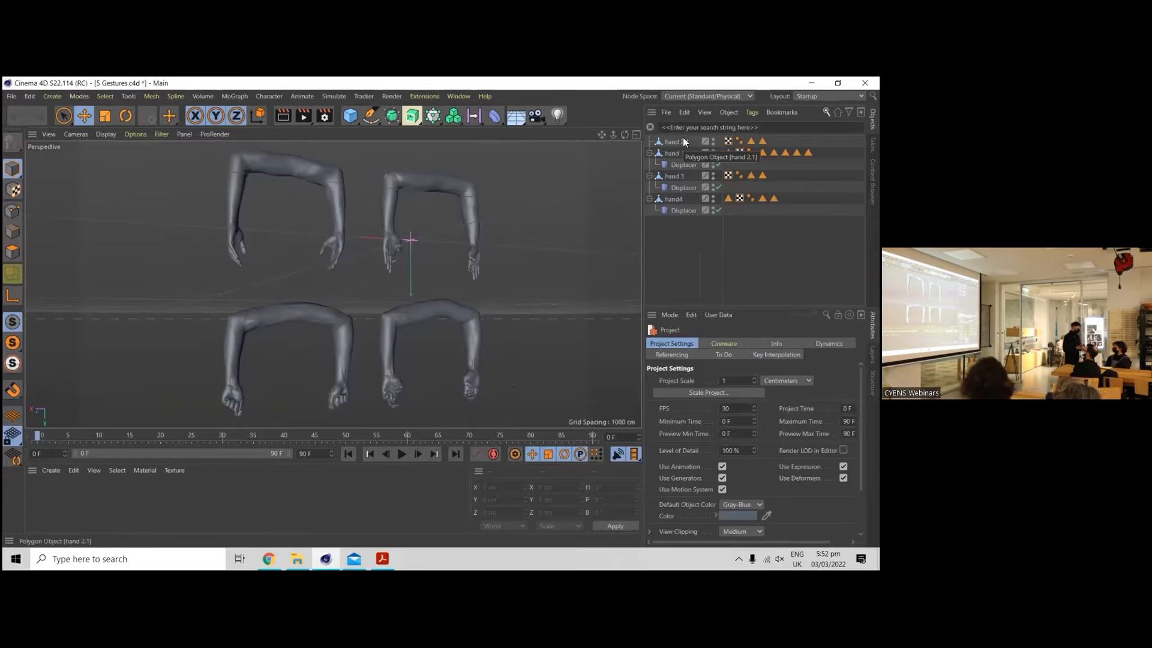